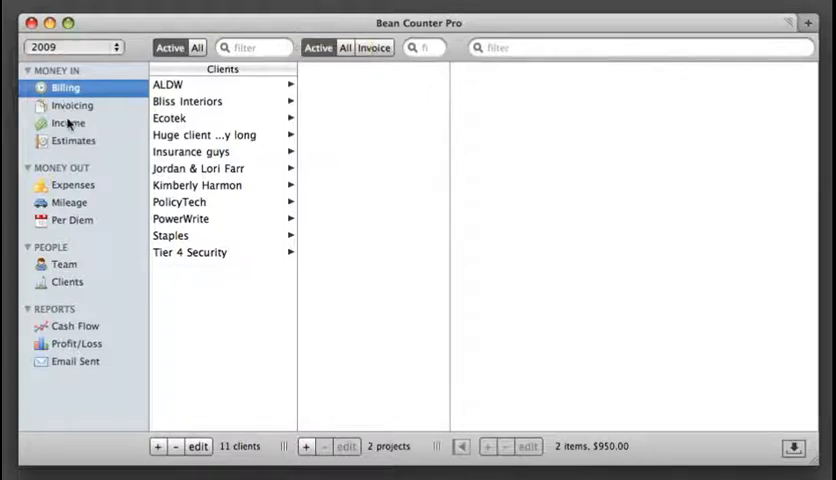
pyautogui.moveTo(334, 146)
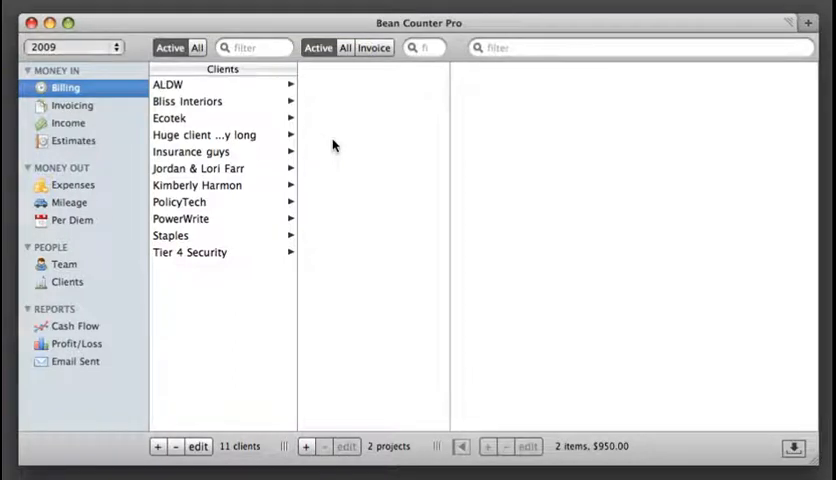
pyautogui.moveTo(98, 258)
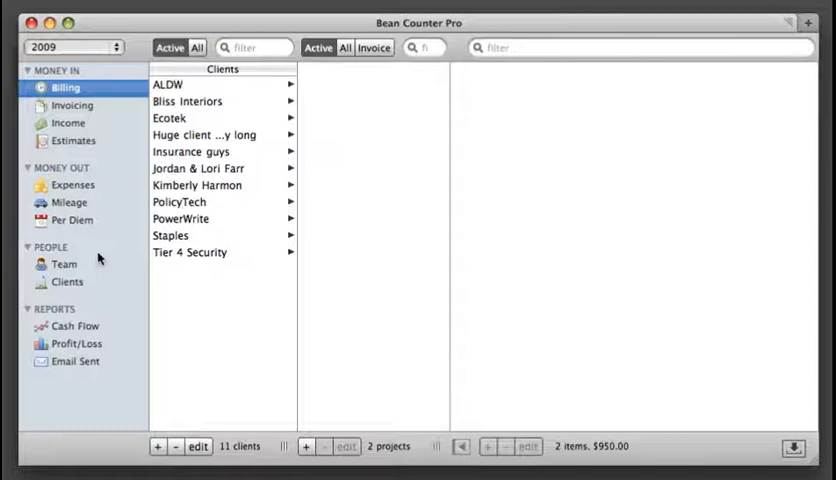
pyautogui.moveTo(64, 98)
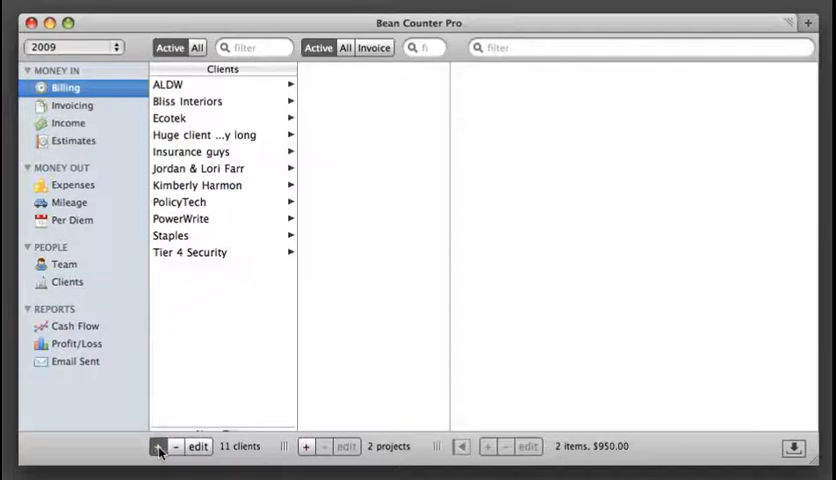
pyautogui.click(156, 446)
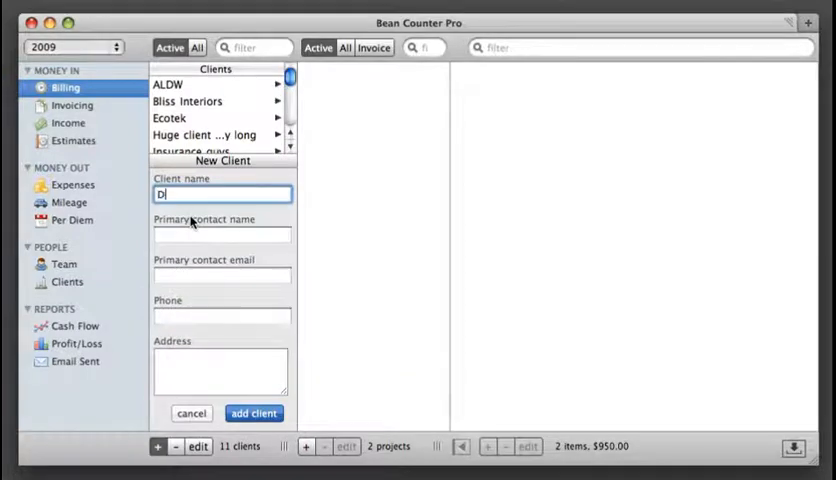
pyautogui.write('j')
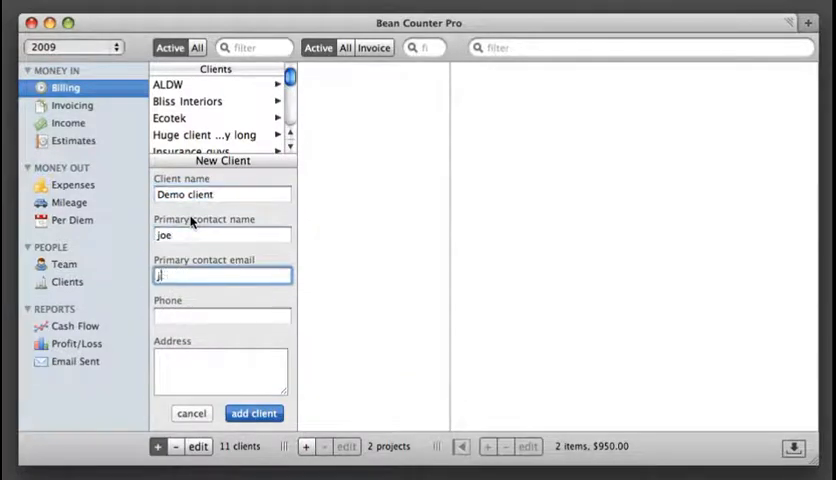
pyautogui.write('oe@joe.com')
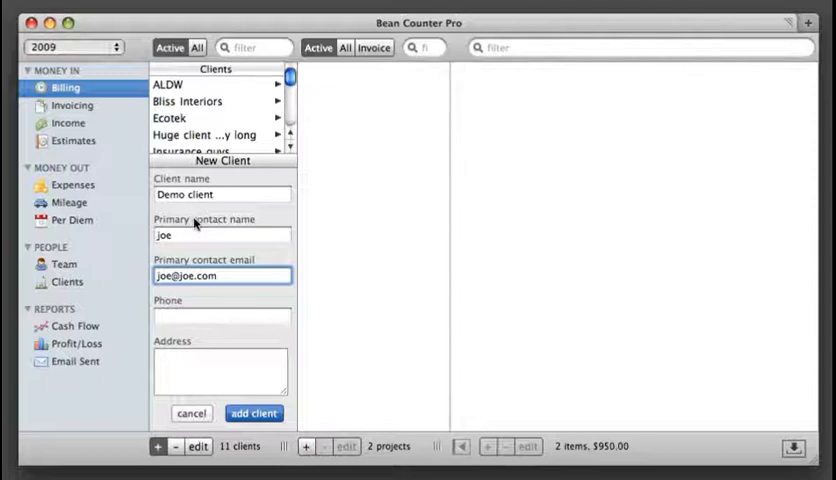
pyautogui.click(252, 412)
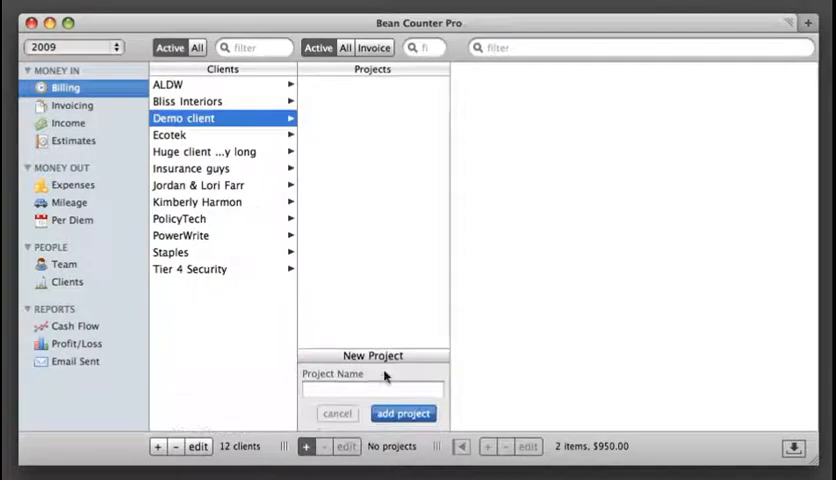
# - Start a new project for the client and name it Website
pyautogui.click(372, 388)
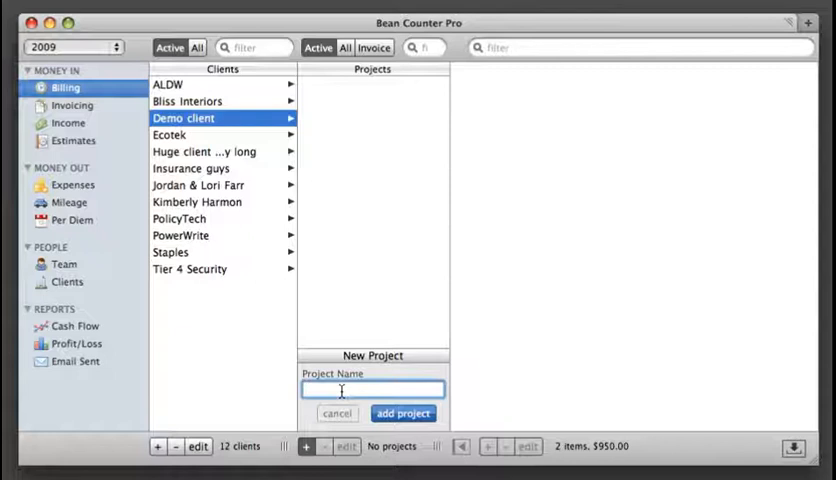
pyautogui.write('website')
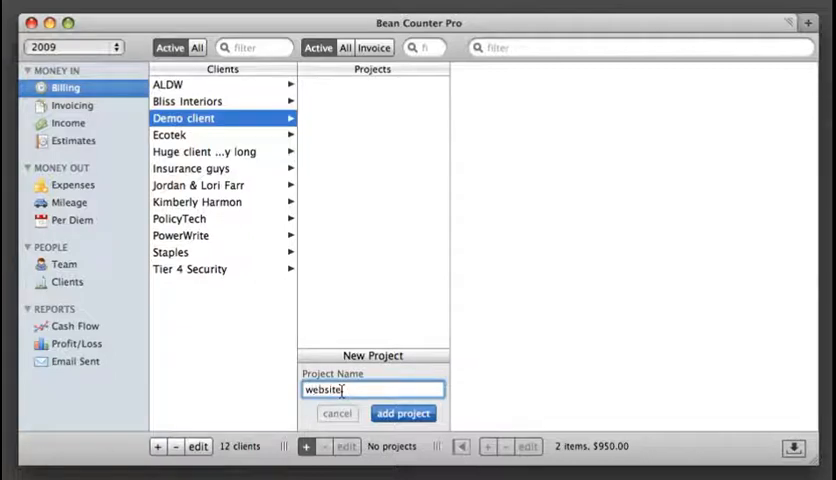
pyautogui.write('Website')
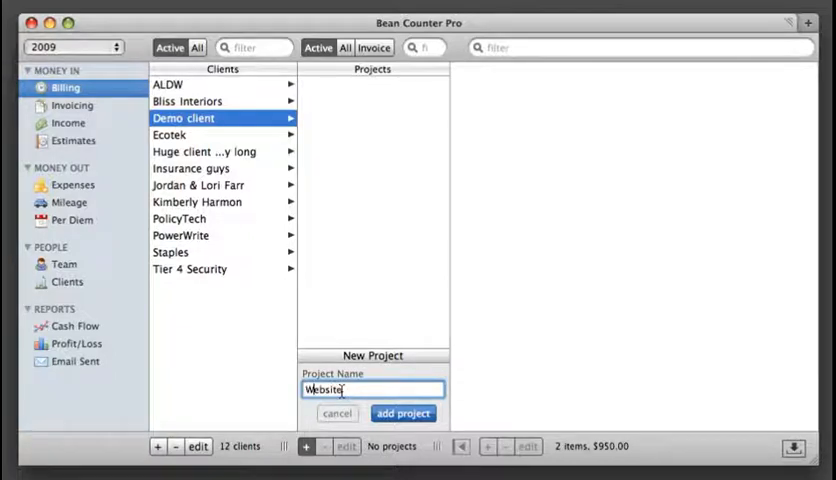
# - Create the Website project and add an Initial prototype item at 500 dated April 22, 2009
pyautogui.click(404, 412)
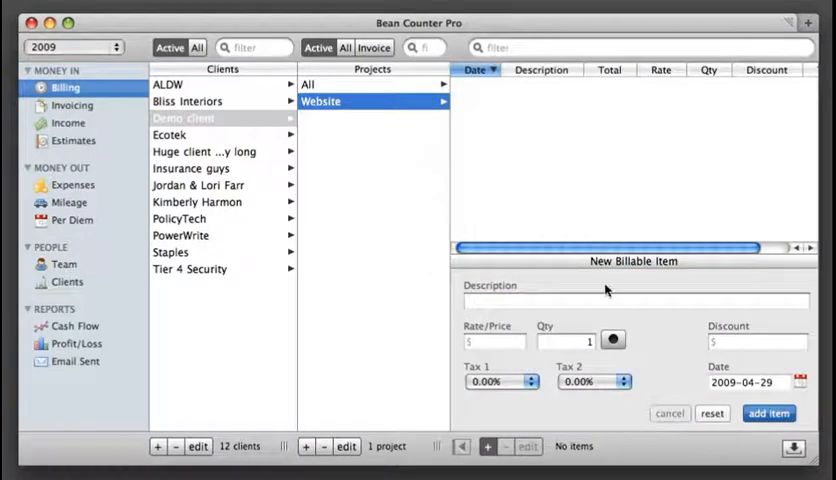
pyautogui.moveTo(600, 128)
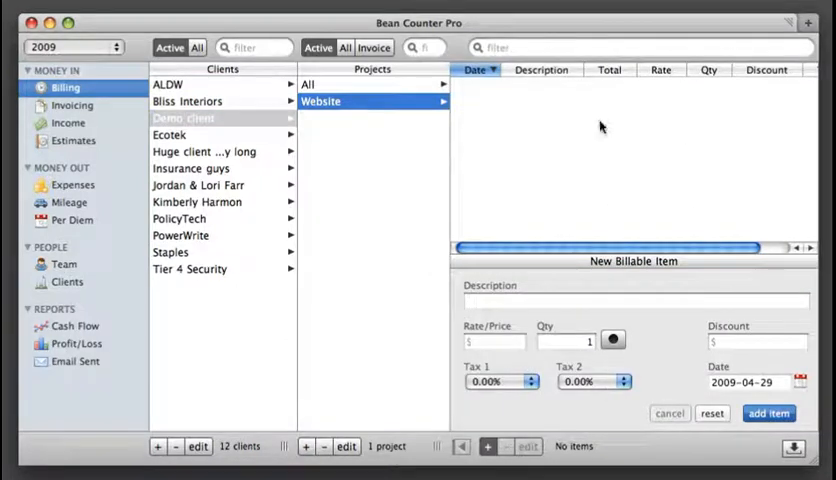
pyautogui.moveTo(354, 148)
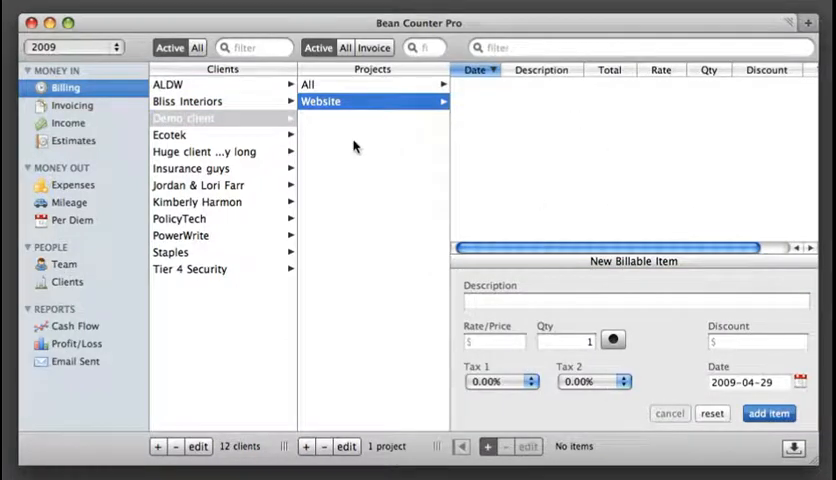
pyautogui.moveTo(608, 268)
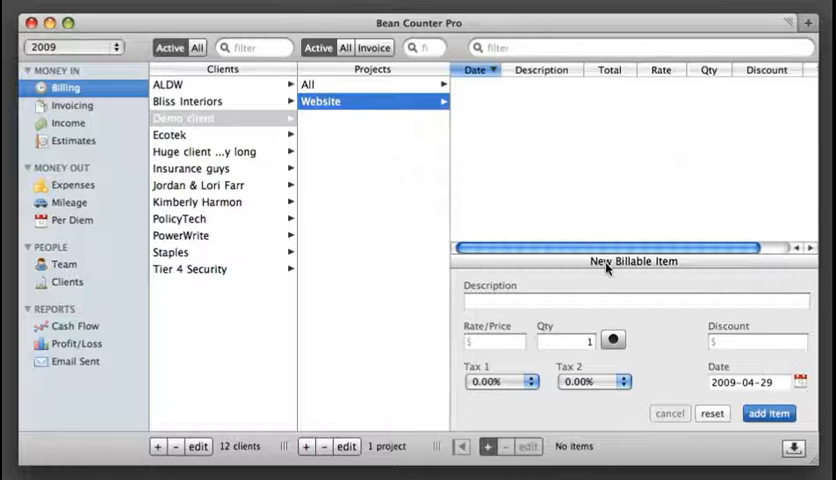
pyautogui.moveTo(578, 270)
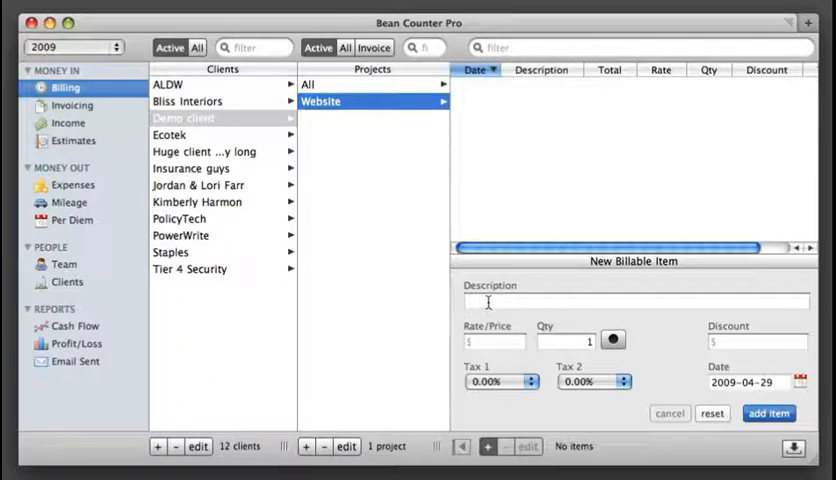
pyautogui.write('Initial prototype')
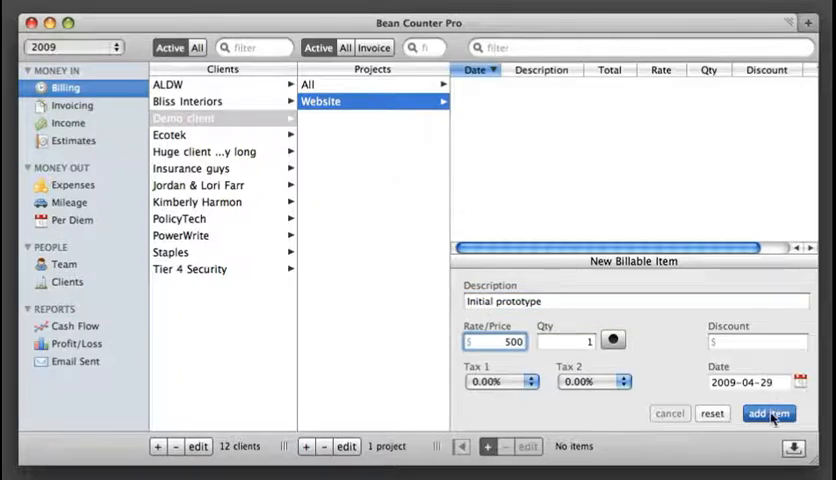
pyautogui.click(808, 382)
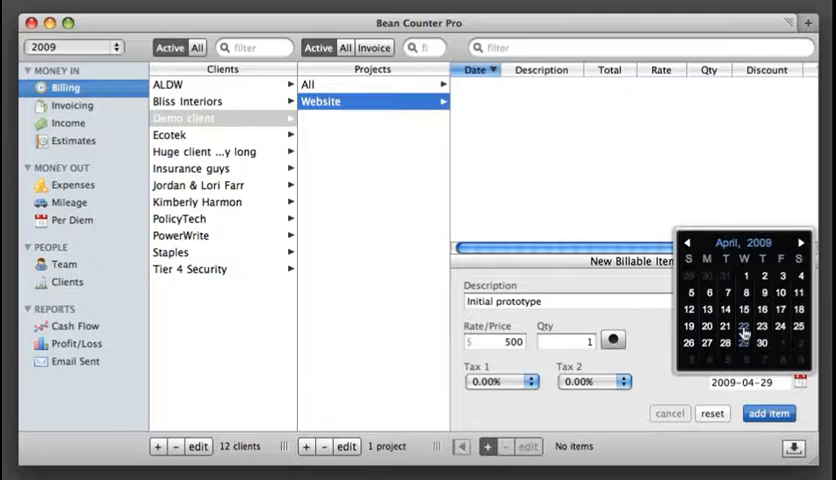
pyautogui.click(724, 326)
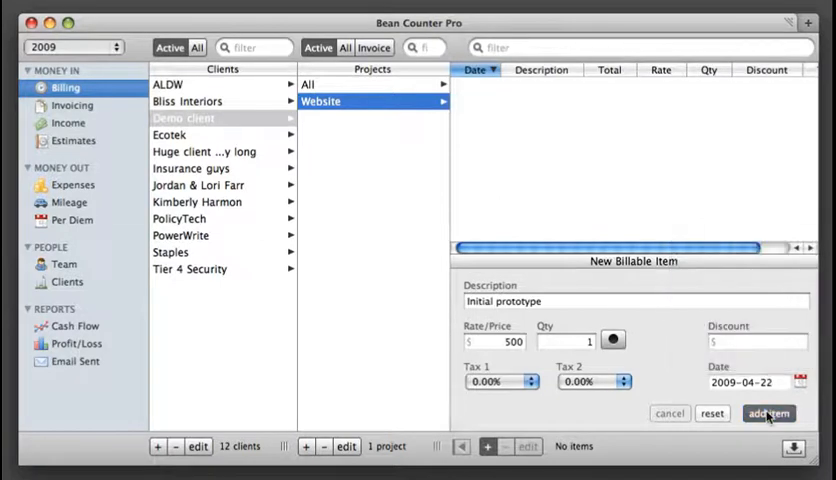
pyautogui.click(768, 412)
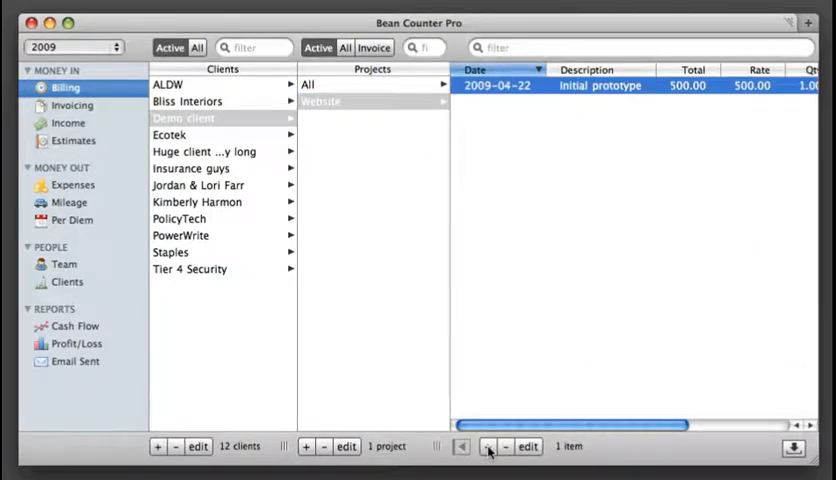
# - Add a Graphic design item at rate 80 for 02:30, totalling 200
pyautogui.click(488, 446)
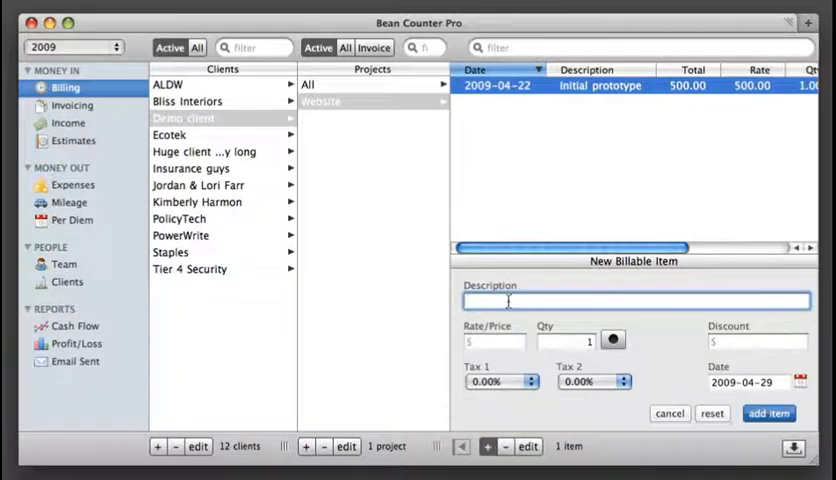
pyautogui.write('Graphic design')
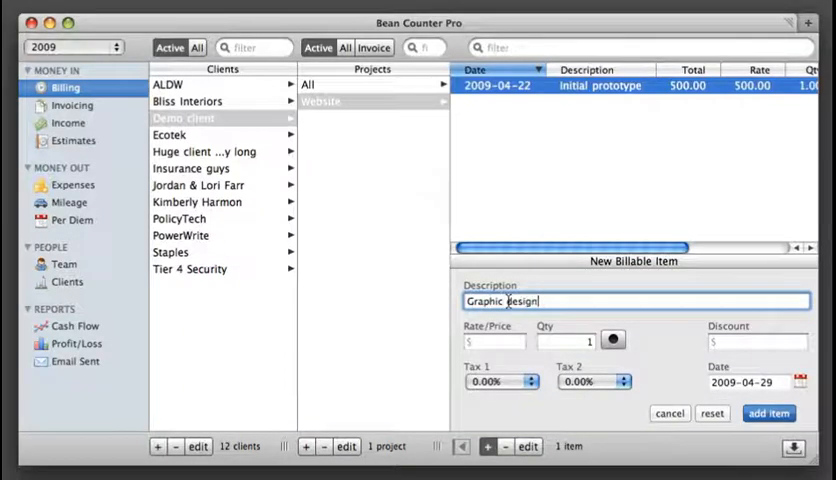
pyautogui.write('80')
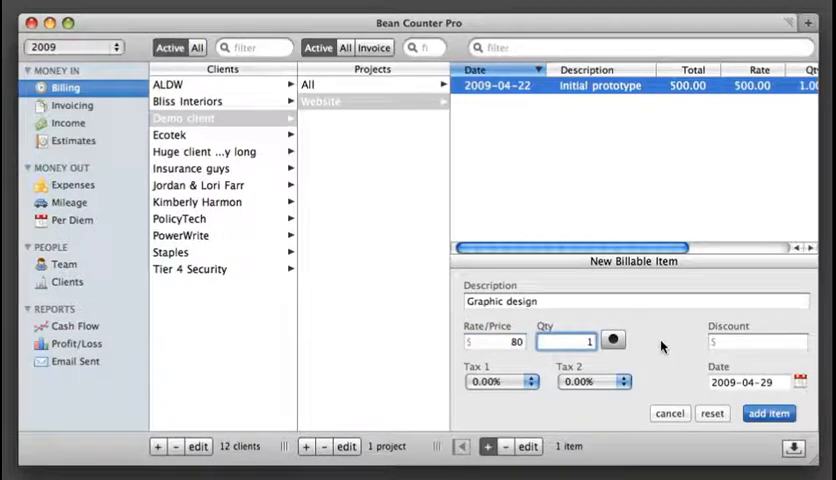
pyautogui.write('3')
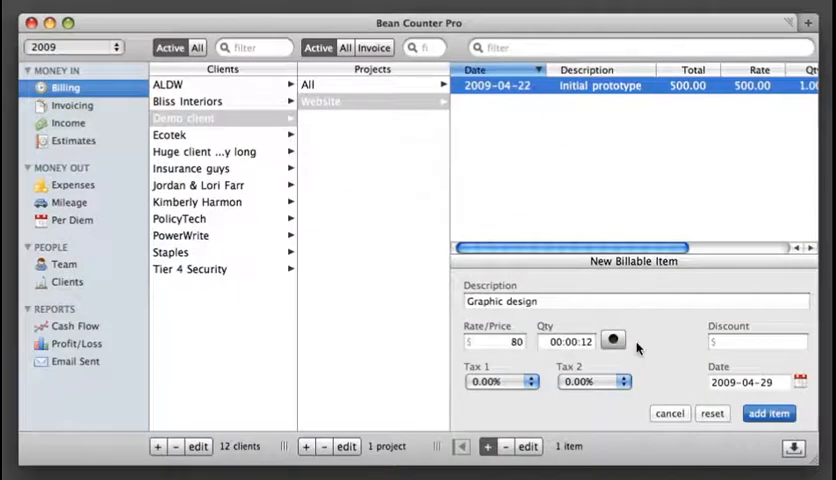
pyautogui.click(612, 340)
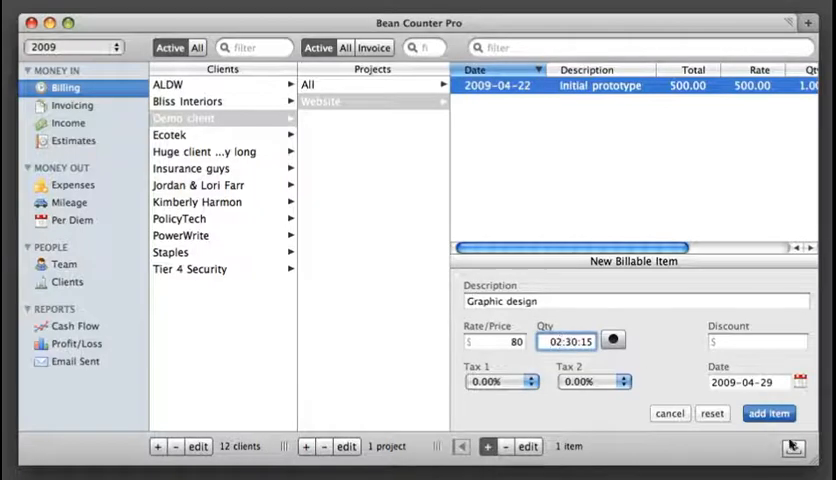
pyautogui.click(768, 412)
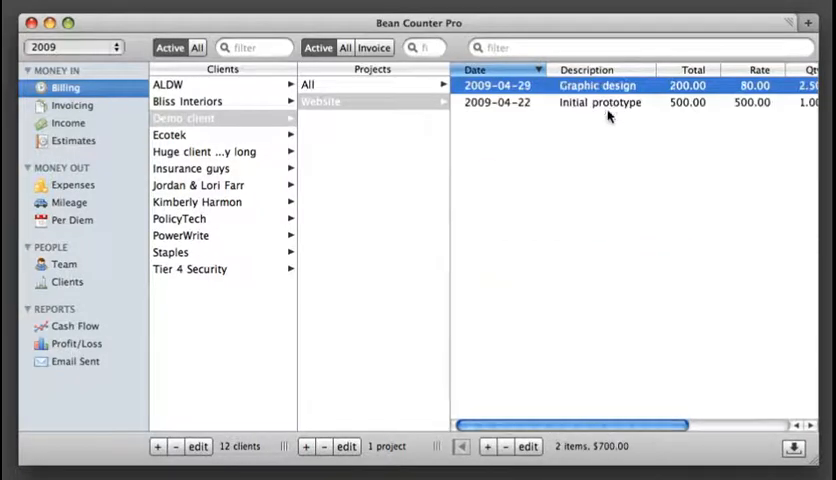
# - Create a second project named Vehicle Wrap for Demo client
pyautogui.click(306, 446)
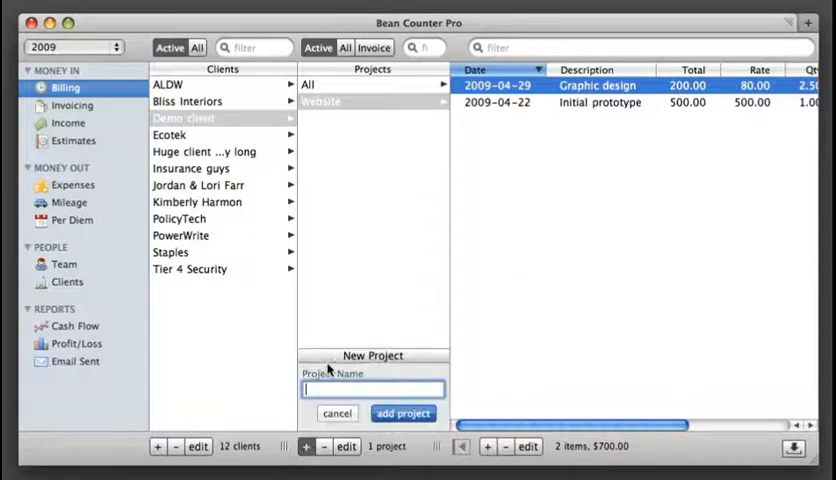
pyautogui.write('Vehicle W')
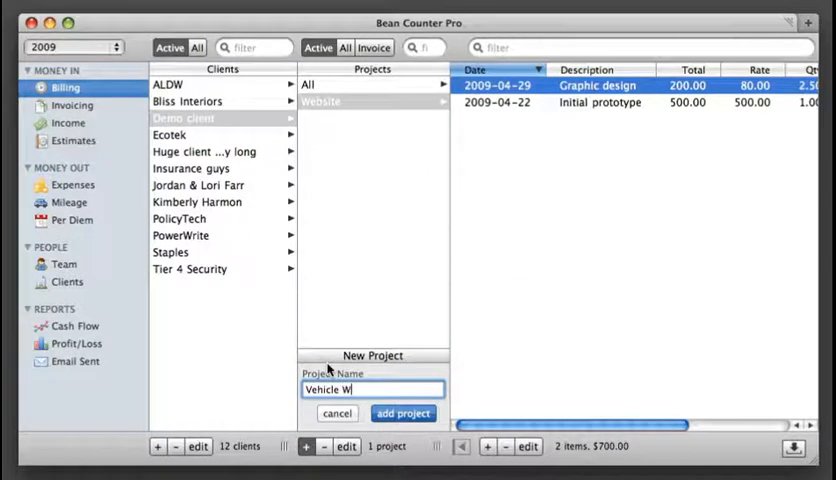
pyautogui.click(404, 412)
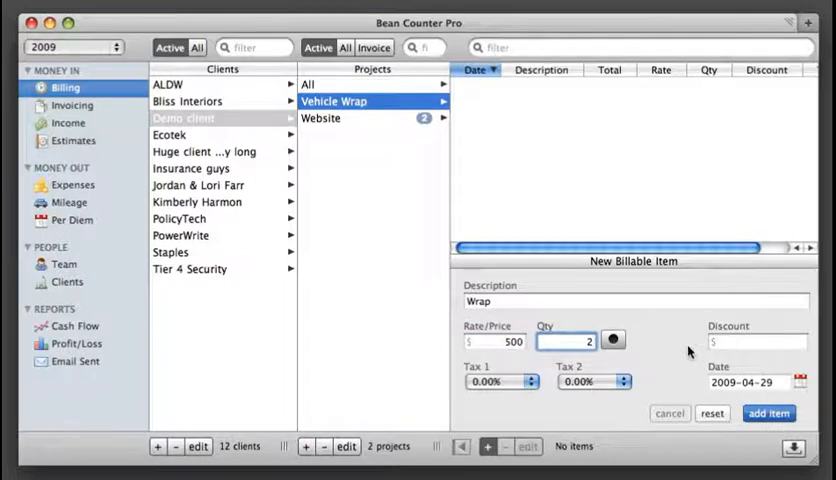
# - Add a Wrap item with 100 discount and a new 5.25% tax rate, totalling 947.25
pyautogui.write('100')
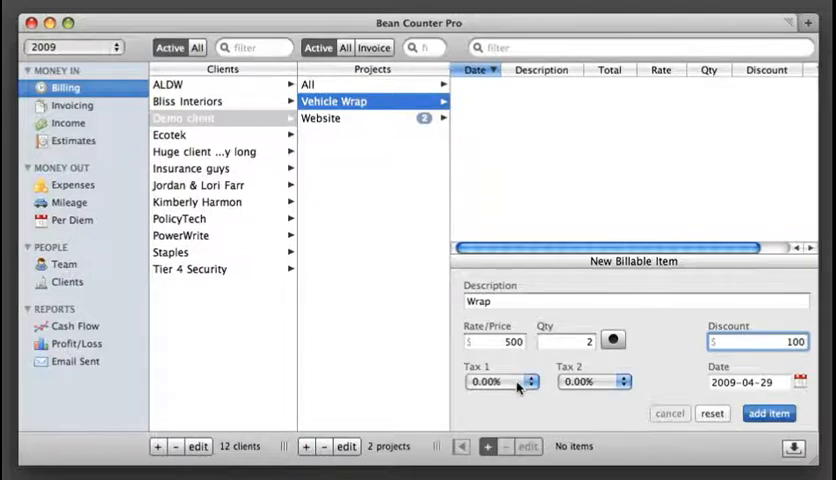
pyautogui.click(500, 382)
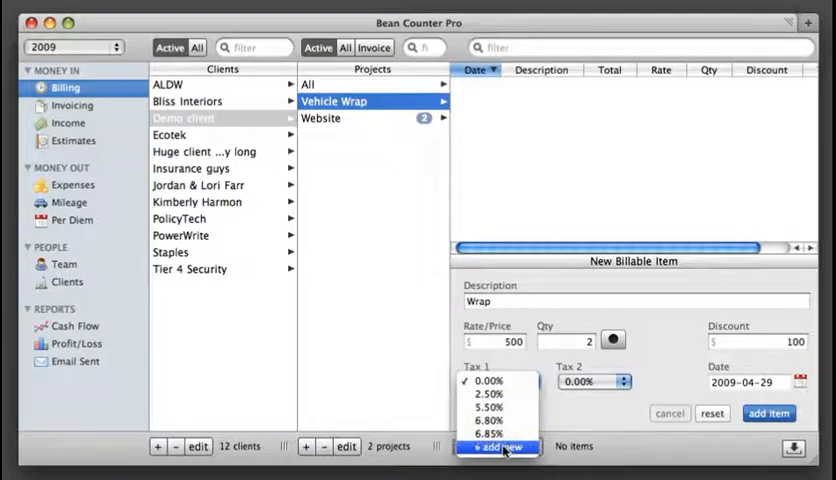
pyautogui.click(498, 448)
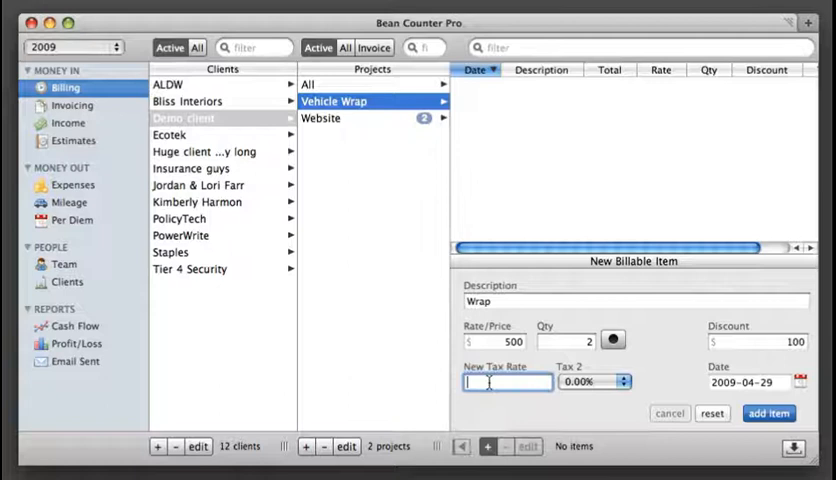
pyautogui.write('5.25')
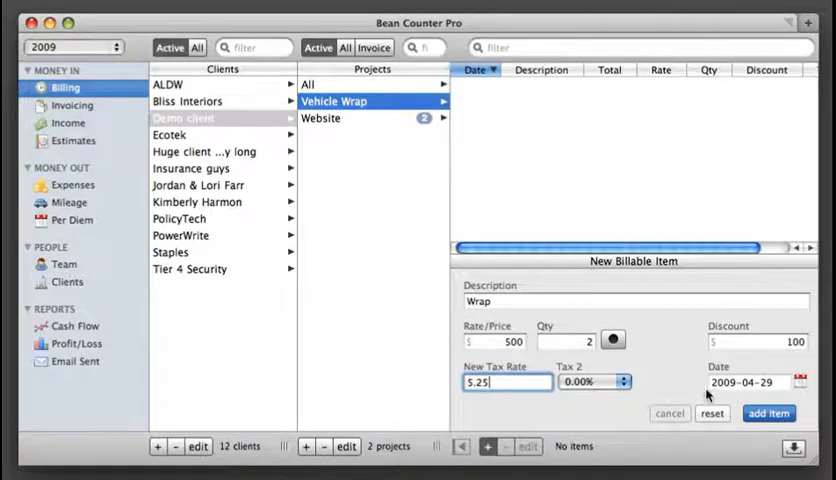
pyautogui.click(768, 412)
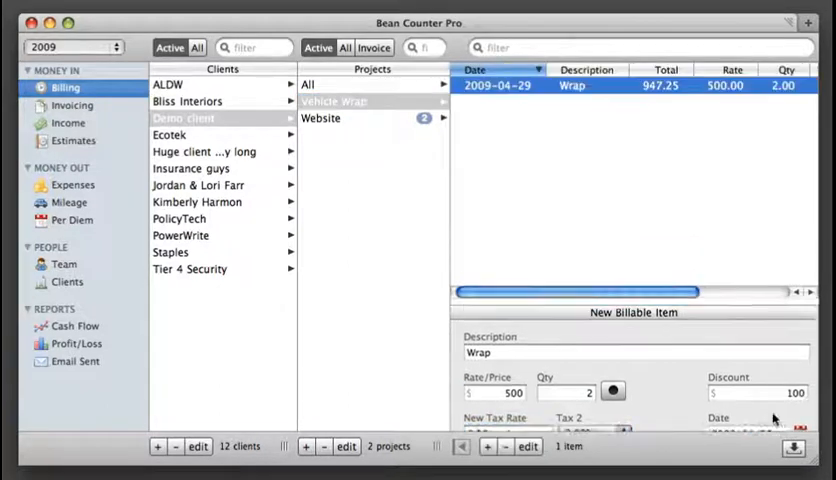
pyautogui.click(792, 446)
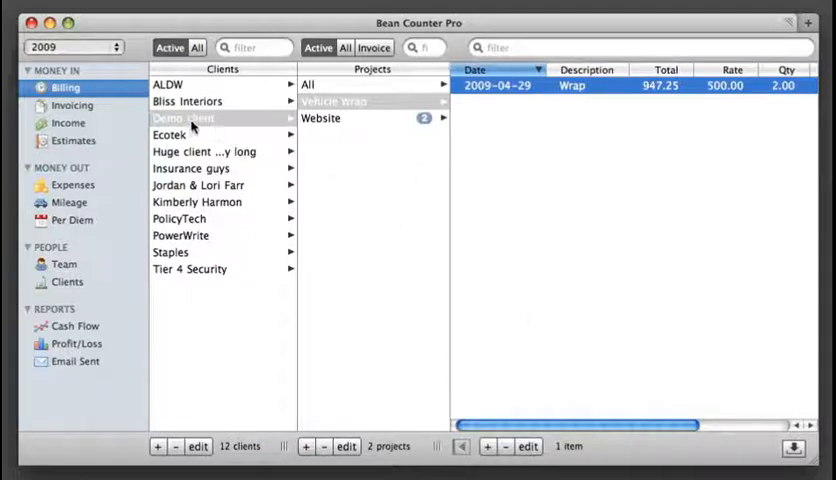
# - Delete the Insurance guys client and start a new item for the Cool sauce project
pyautogui.click(168, 134)
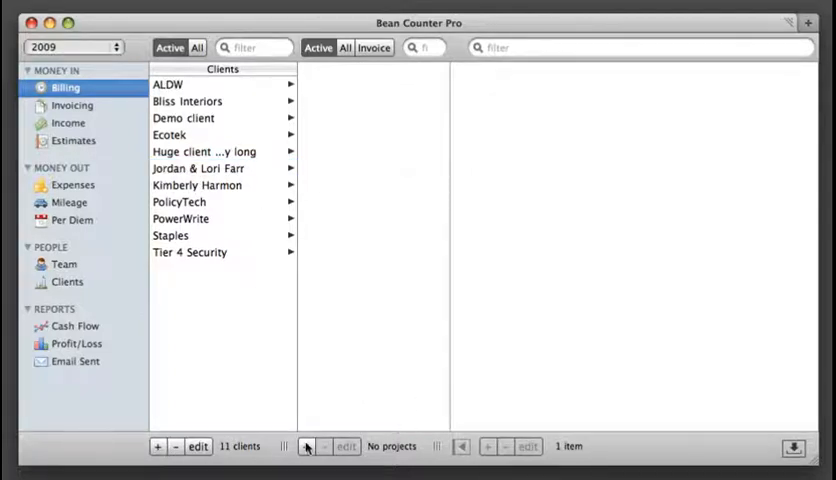
pyautogui.click(198, 168)
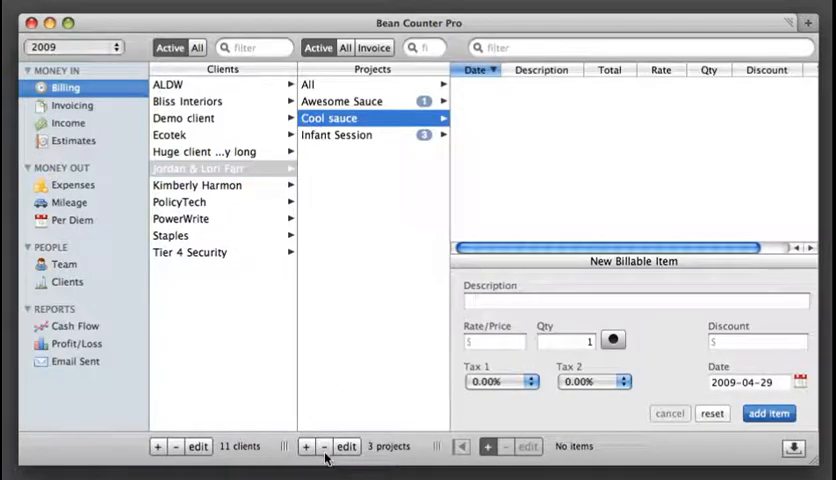
pyautogui.moveTo(370, 238)
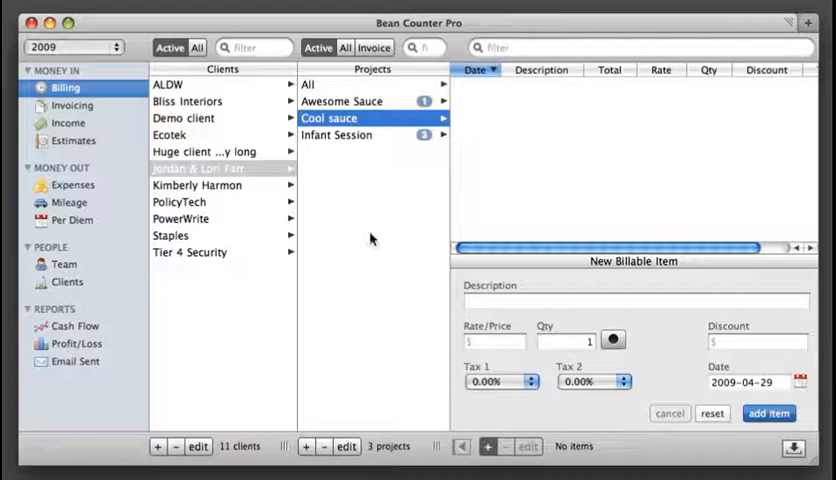
# - Browse PolicyTech projects, ending on All to list eleven items totalling 3,564.00
pyautogui.click(196, 202)
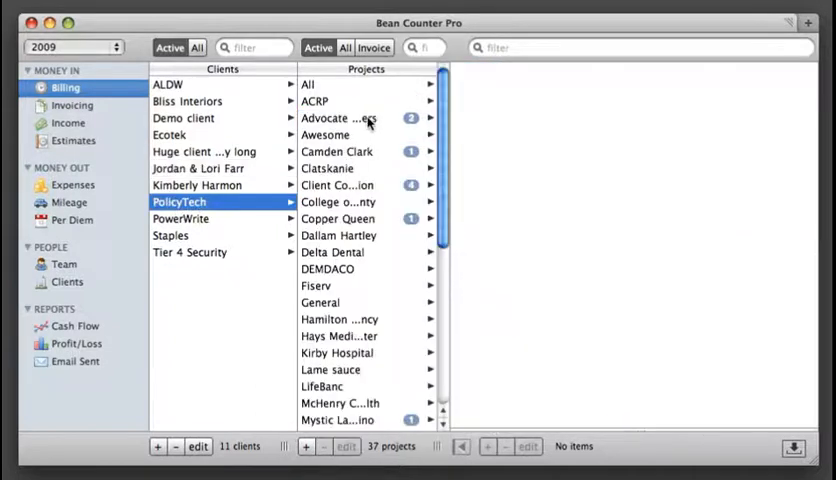
pyautogui.click(340, 118)
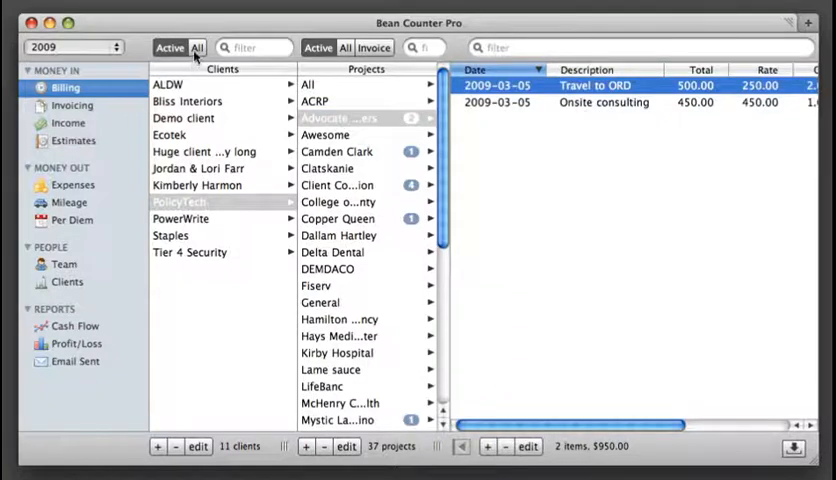
pyautogui.click(196, 48)
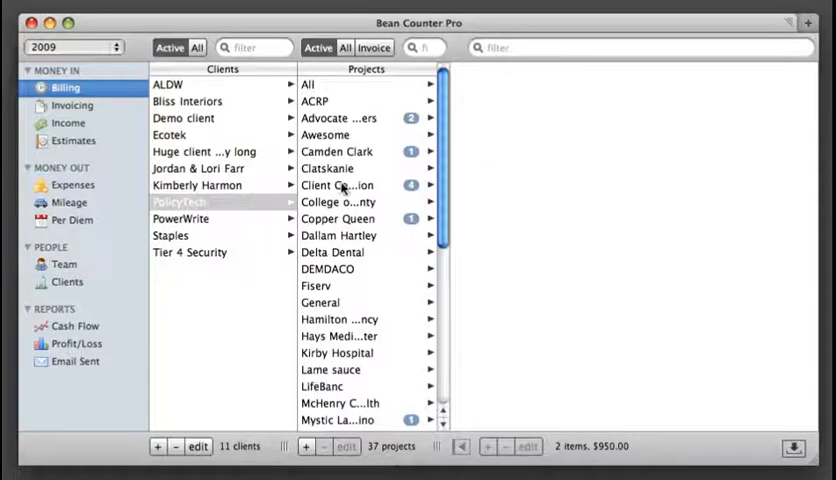
pyautogui.click(310, 84)
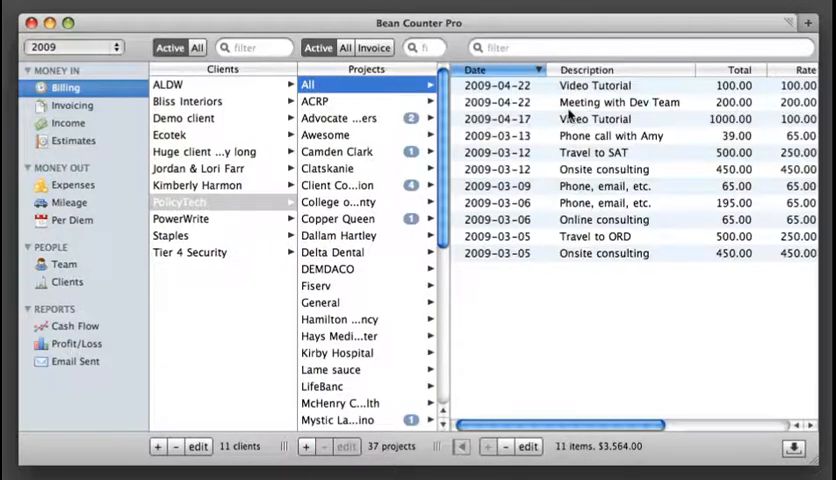
pyautogui.click(340, 118)
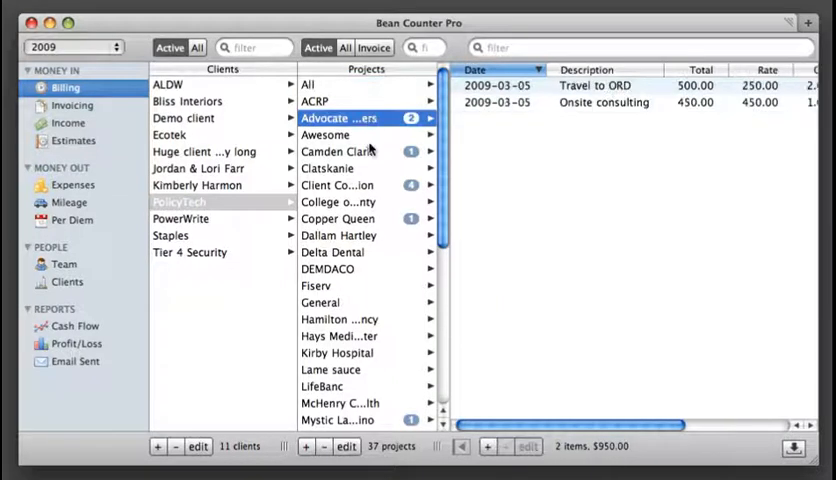
pyautogui.click(340, 184)
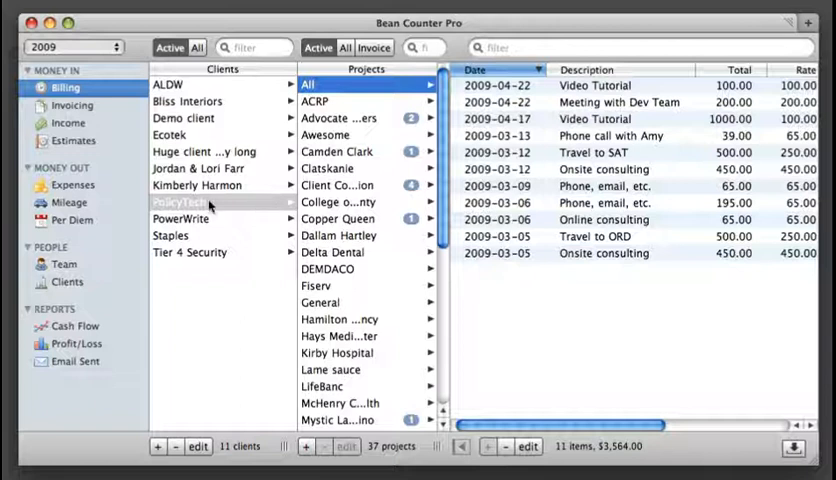
# - Browse Bliss Interiors and Ecotek, then show PolicyTech's Advocate project items totalling 950.00
pyautogui.click(180, 200)
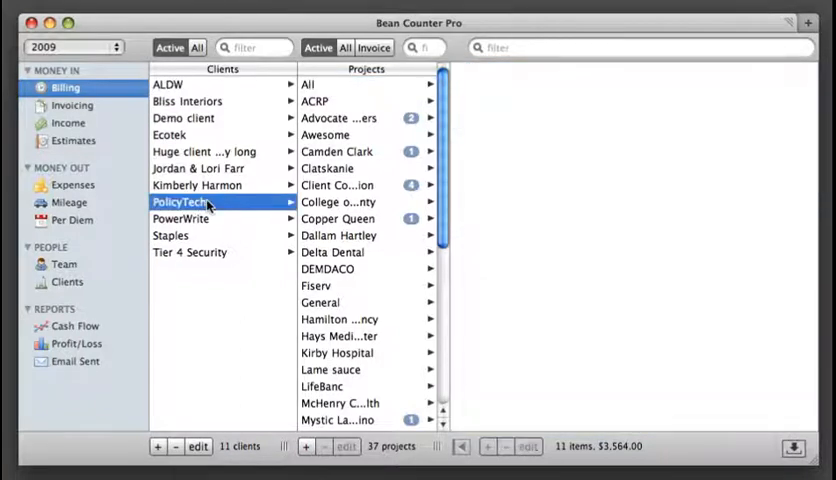
pyautogui.click(188, 100)
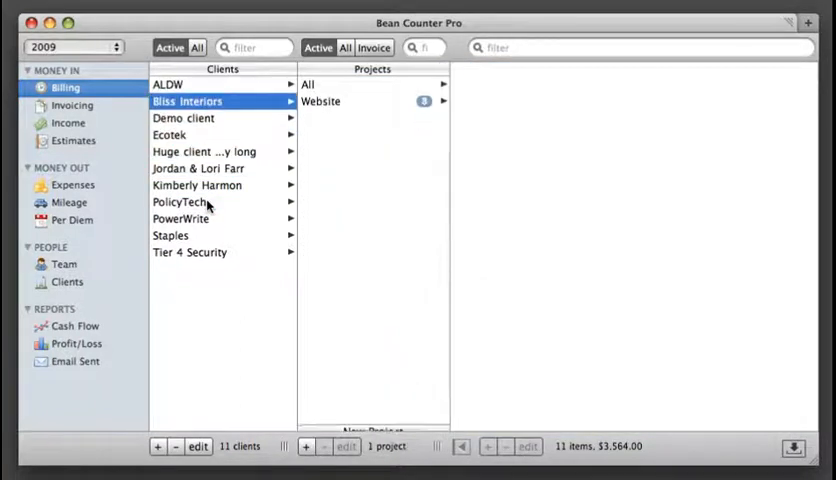
pyautogui.click(170, 134)
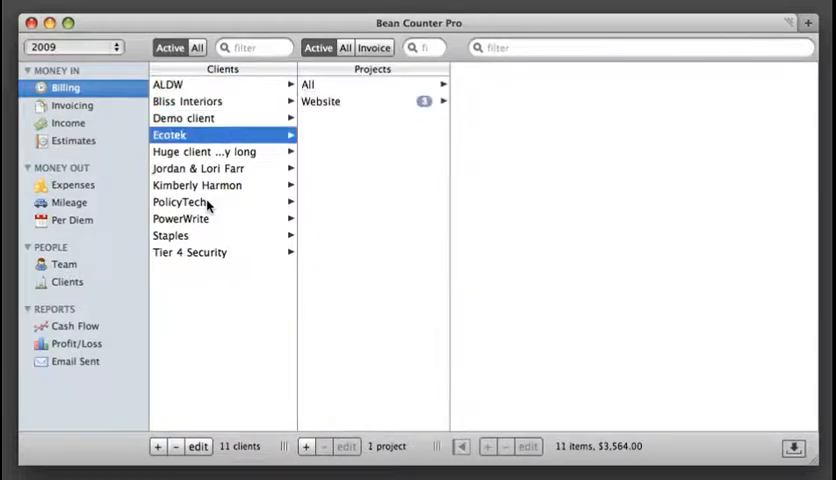
pyautogui.click(180, 202)
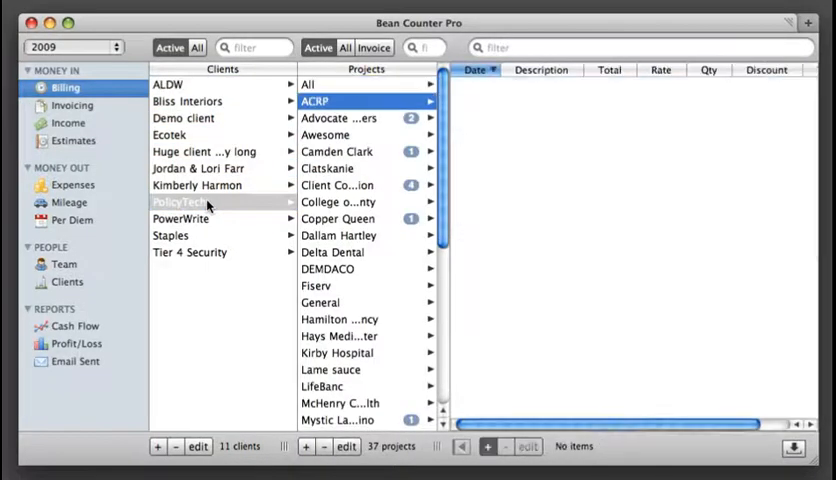
pyautogui.click(340, 118)
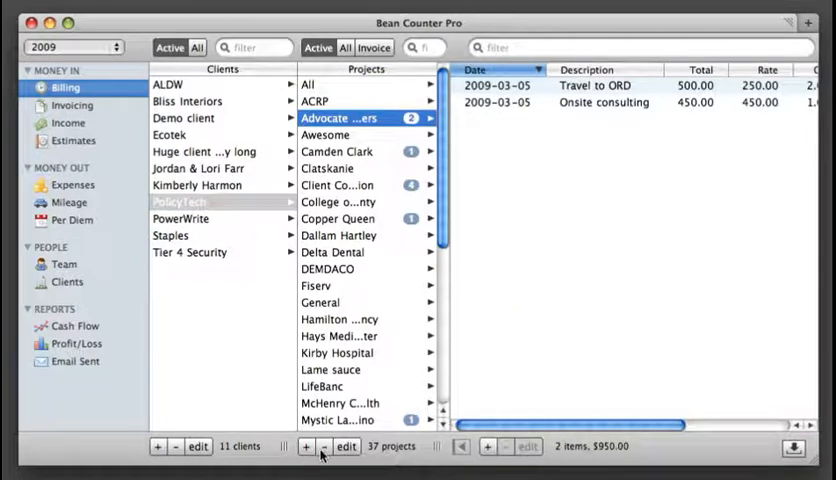
pyautogui.moveTo(320, 288)
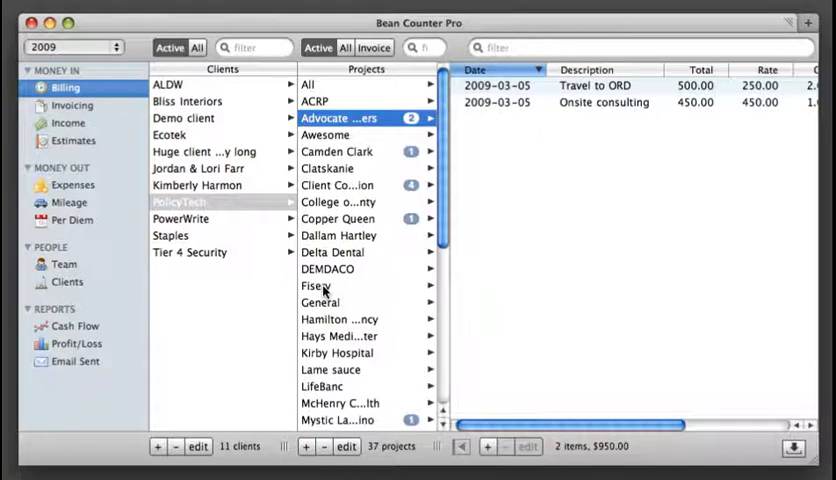
pyautogui.click(306, 446)
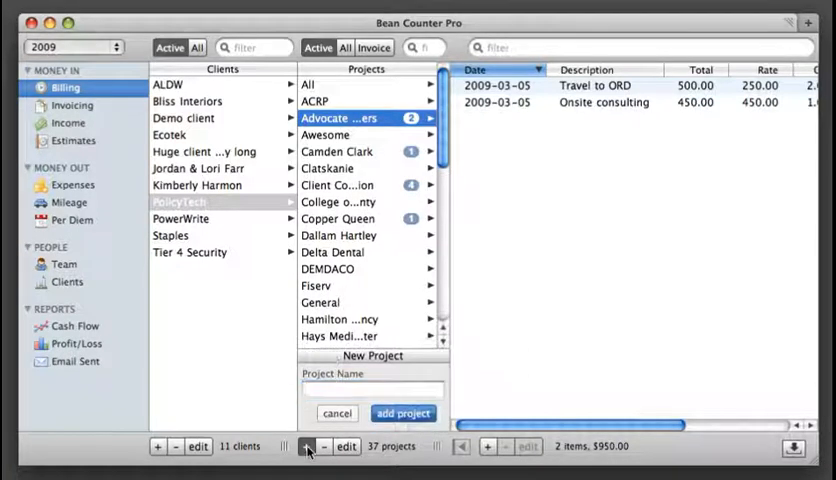
pyautogui.click(346, 446)
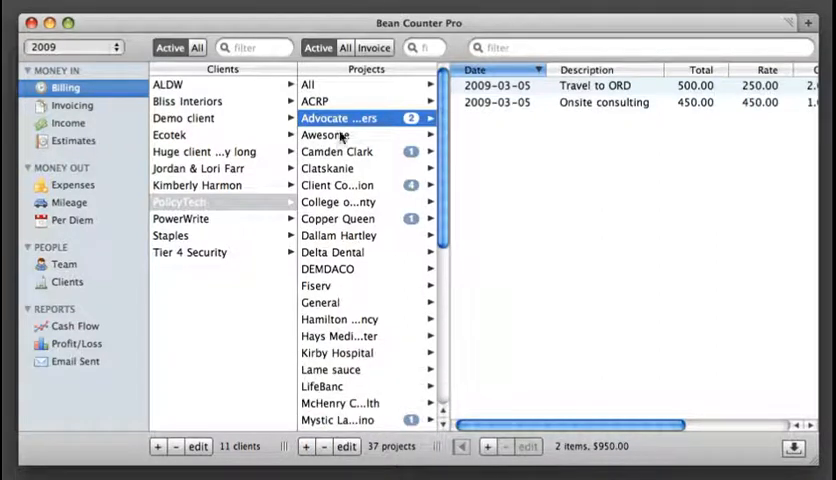
pyautogui.moveTo(356, 204)
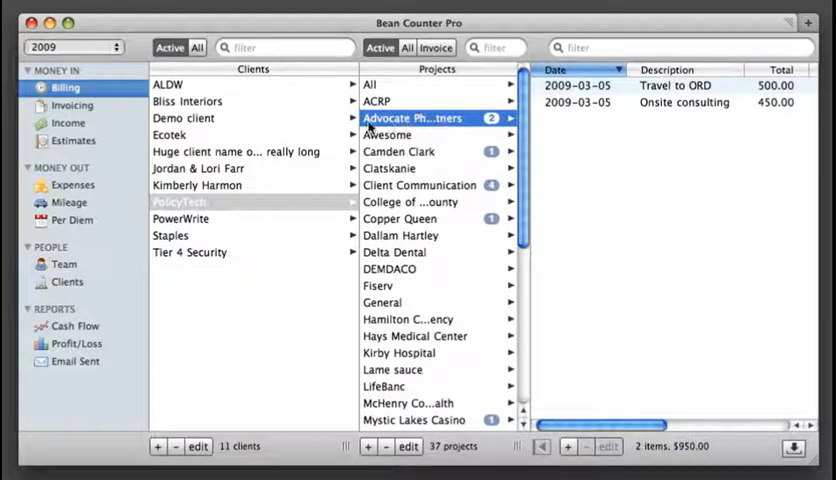
pyautogui.moveTo(478, 420)
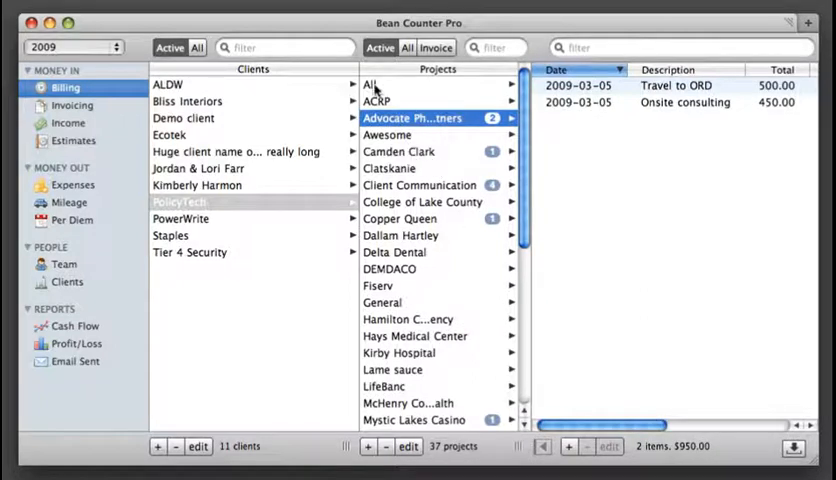
# - Show all PolicyTech items, expand the table full-width and select Meeting with Dev Team
pyautogui.click(348, 84)
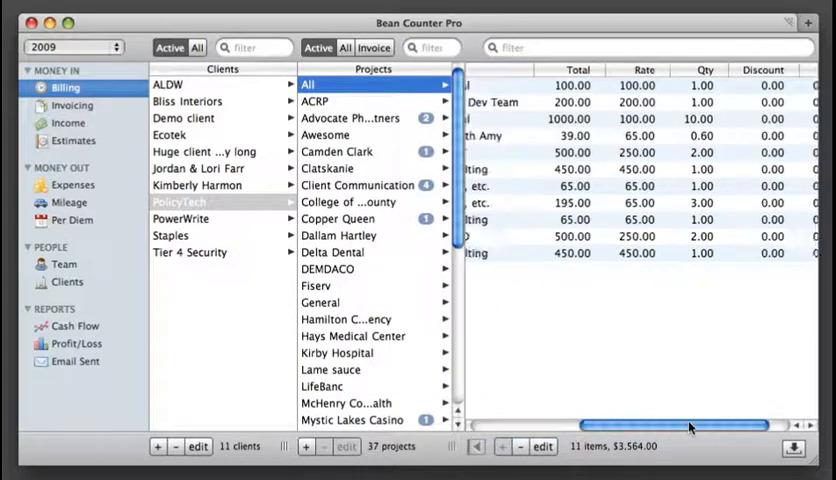
pyautogui.click(478, 446)
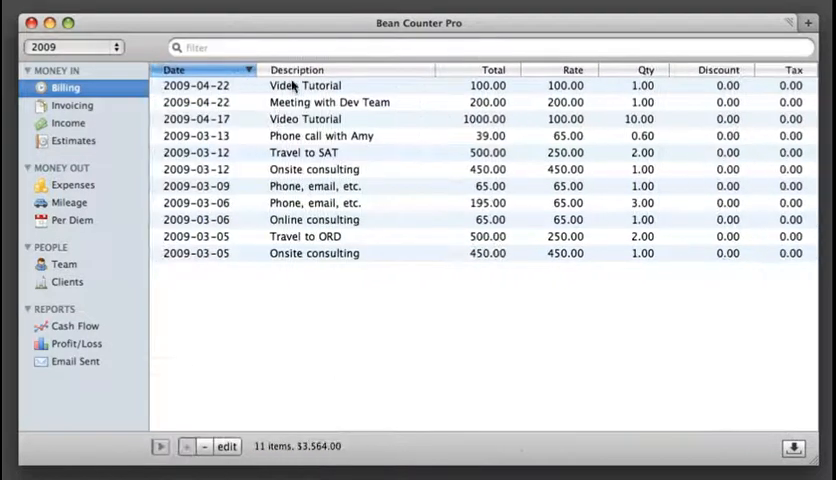
pyautogui.click(330, 102)
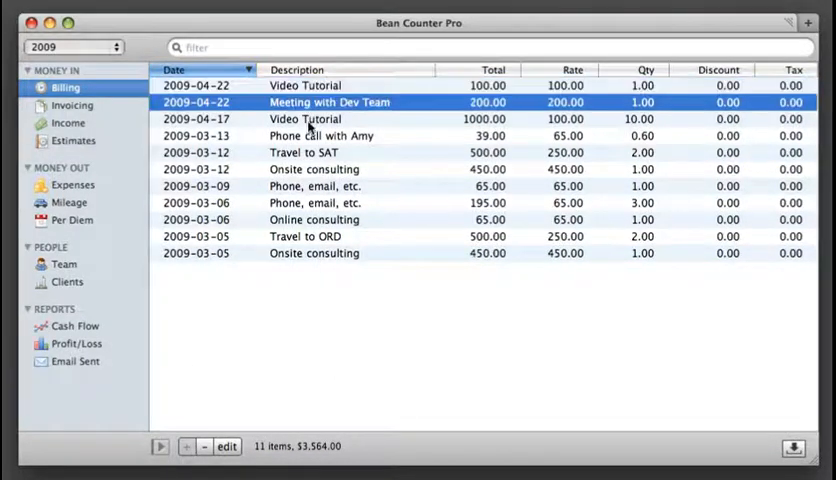
# - Try filter terms Vid, 20 and 1000, settling on Phone to show three items totalling 299
pyautogui.click(304, 120)
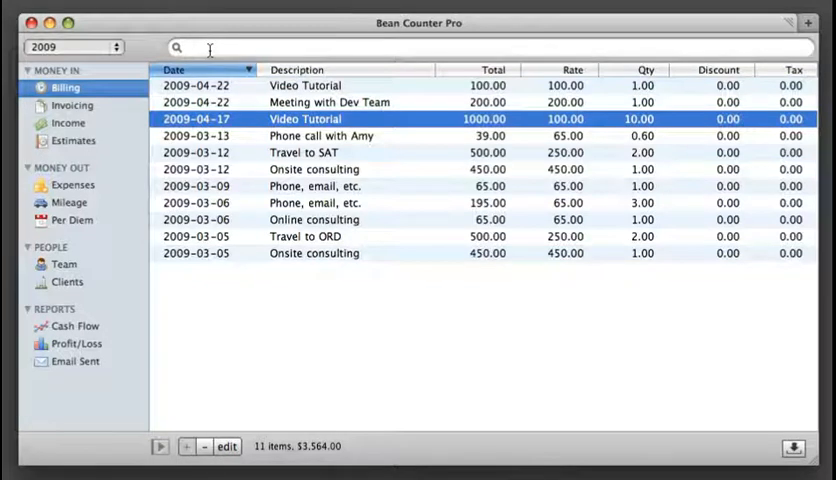
pyautogui.write('Phon')
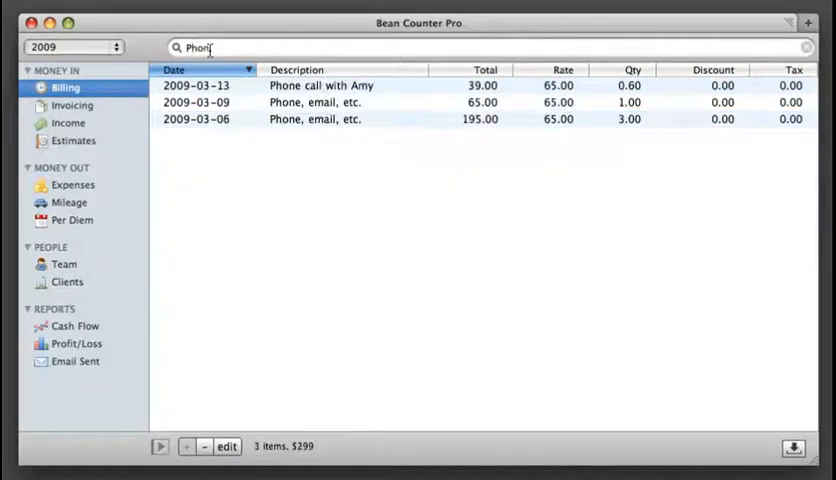
pyautogui.write('Vid')
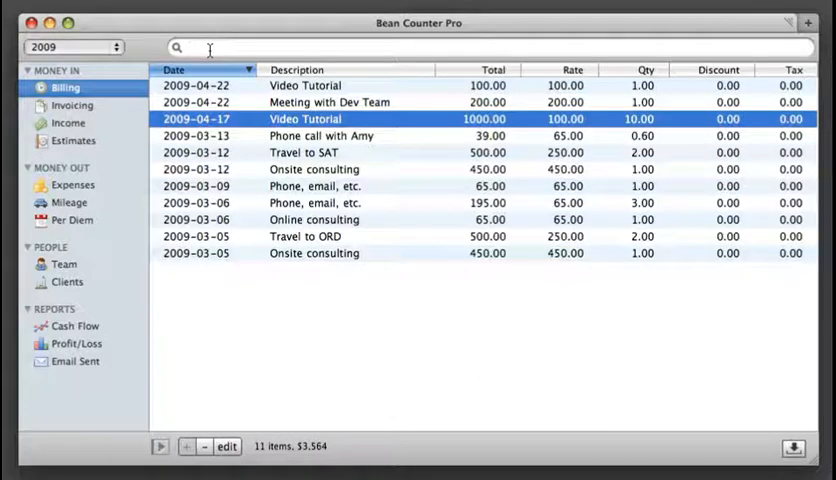
pyautogui.write('20')
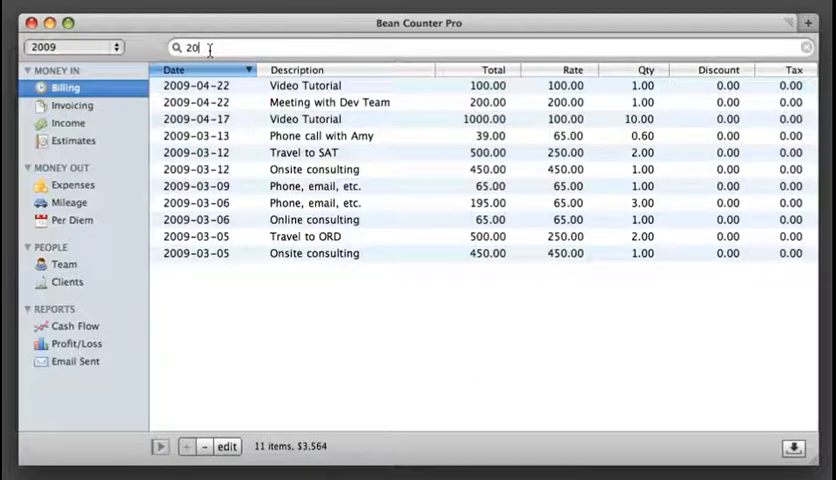
pyautogui.write('1000')
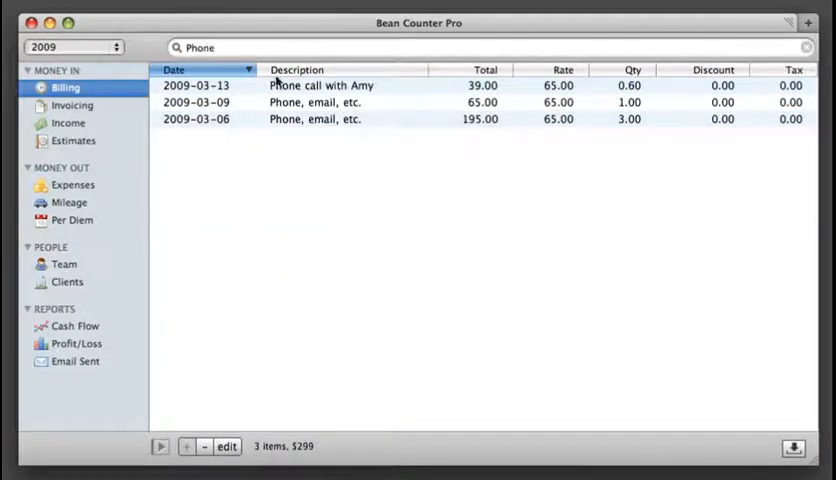
pyautogui.moveTo(782, 434)
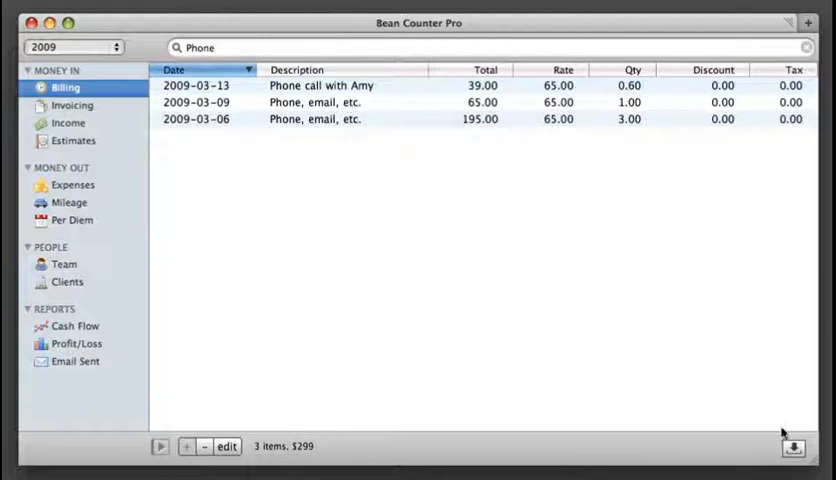
# - Export the filtered items to CSV and open billable-items_2009-04-29-1 in Numbers
pyautogui.click(792, 448)
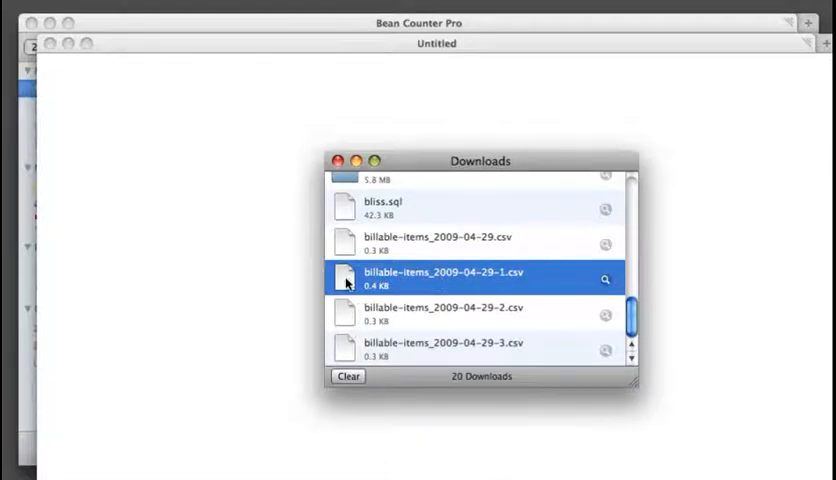
pyautogui.doubleClick(436, 280)
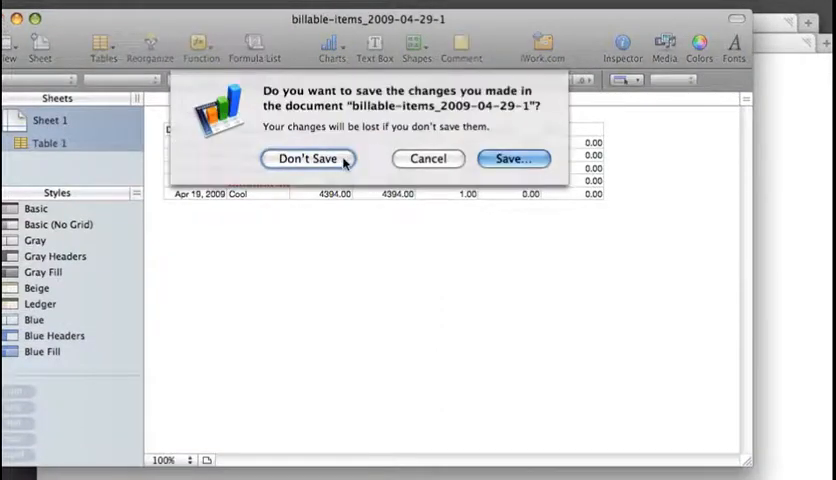
# - Discard the exported Numbers spreadsheet, returning to the three Phone billing items totalling 299
pyautogui.click(308, 158)
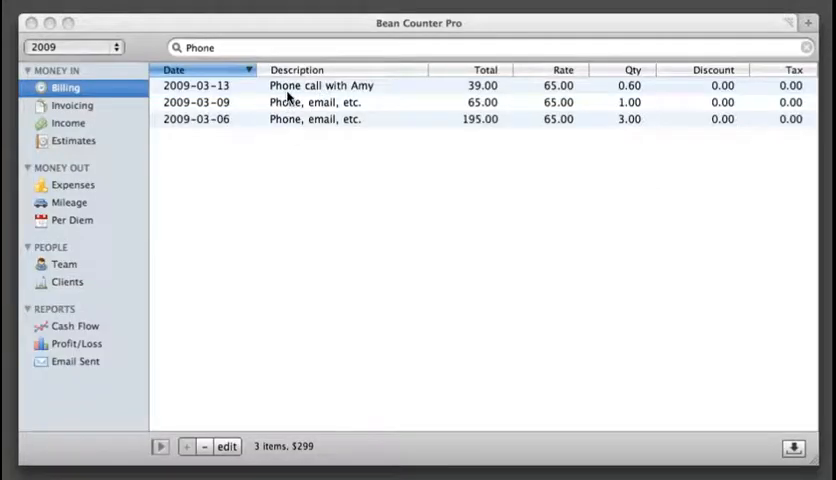
pyautogui.moveTo(224, 432)
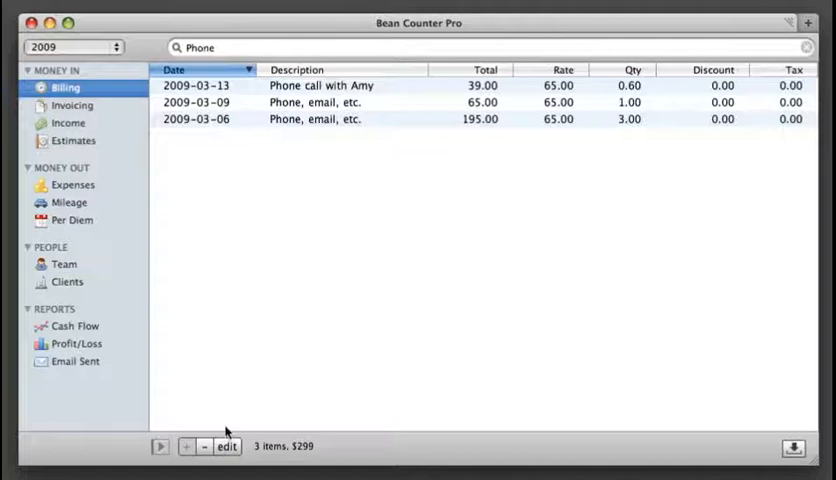